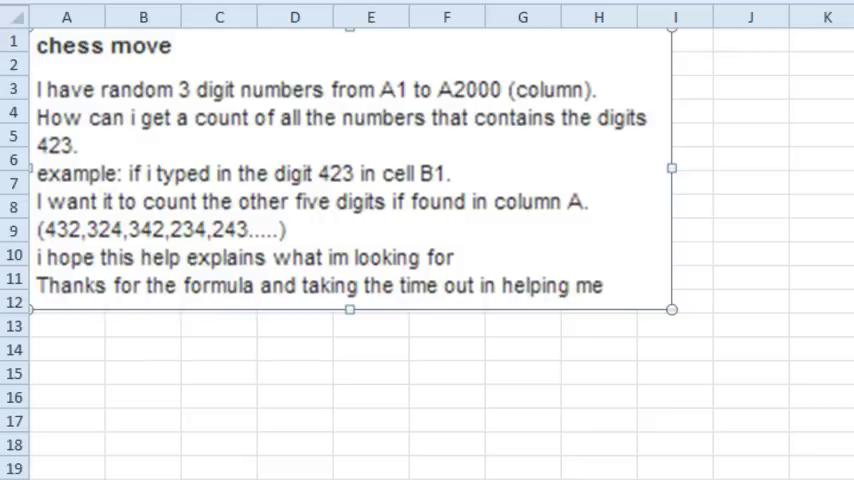
mouse_move(85, 228)
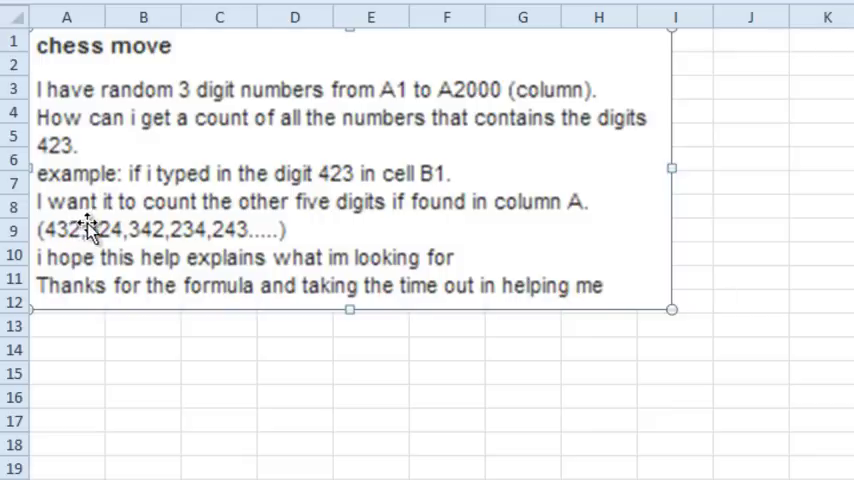
mouse_move(360, 230)
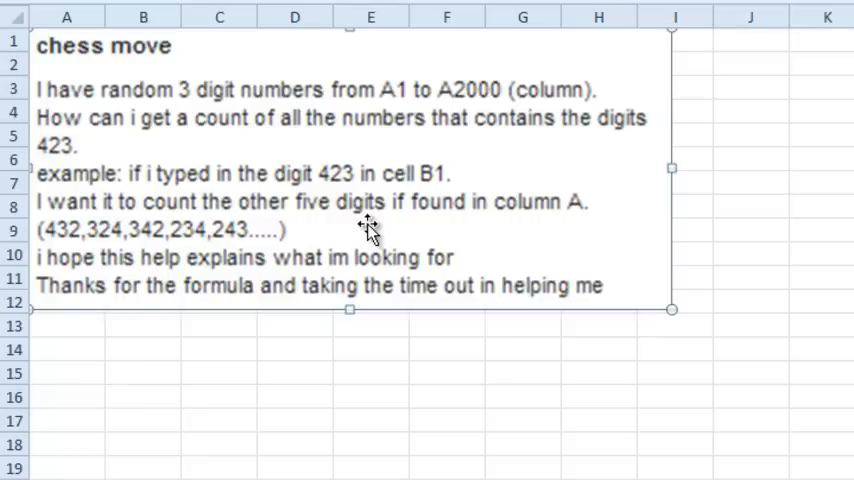
mouse_move(300, 290)
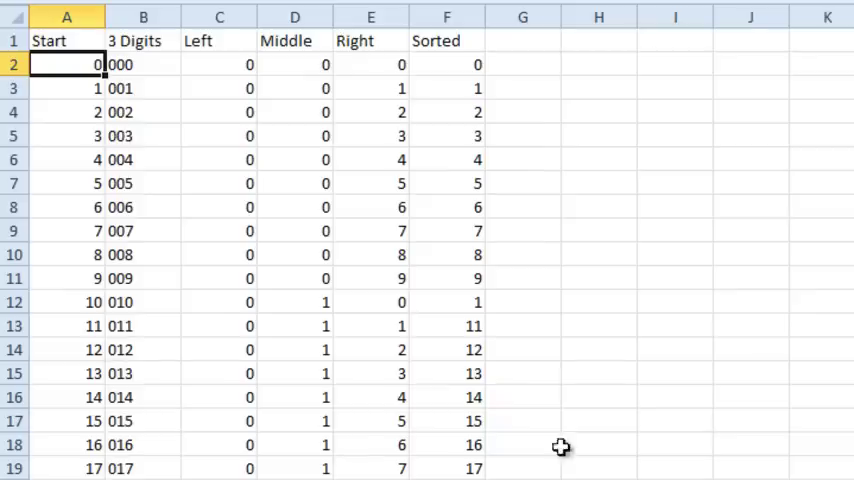
mouse_move(806, 292)
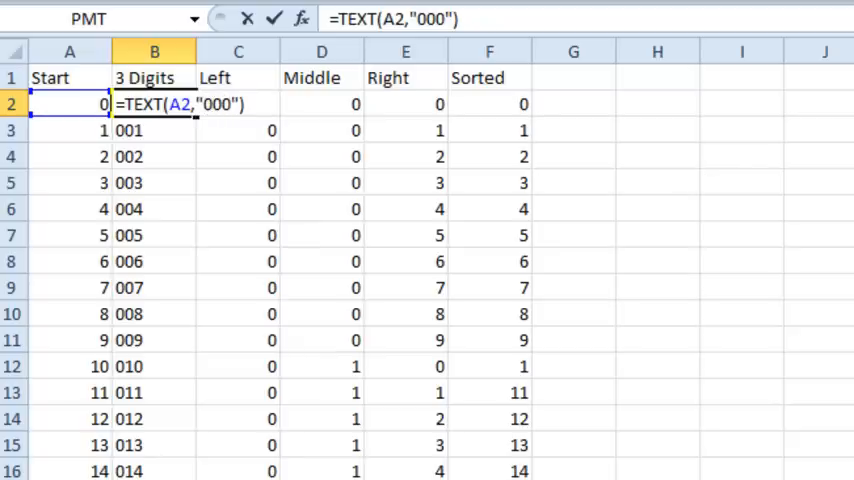
Review the LEFT digit formula in C2, then move to the middle-digit MID formula
click(238, 103)
text(=LEFT(B2,1)+0)
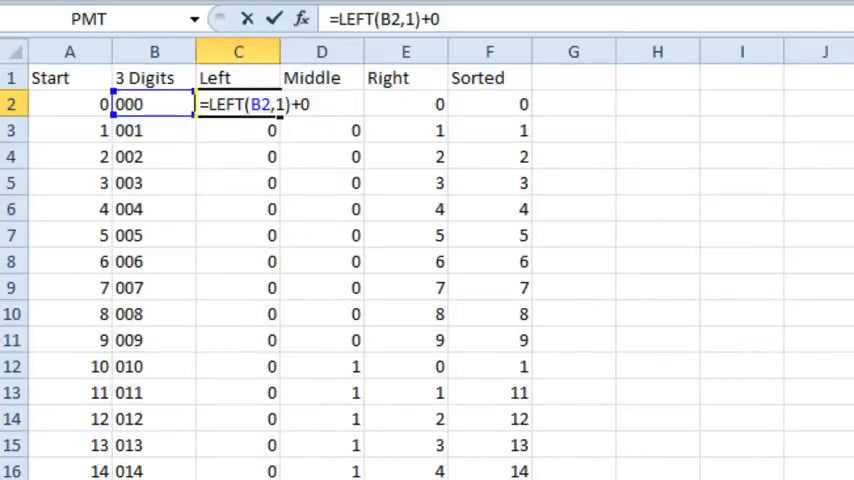
key(Return)
text(=MID(B2,2,1)+0)
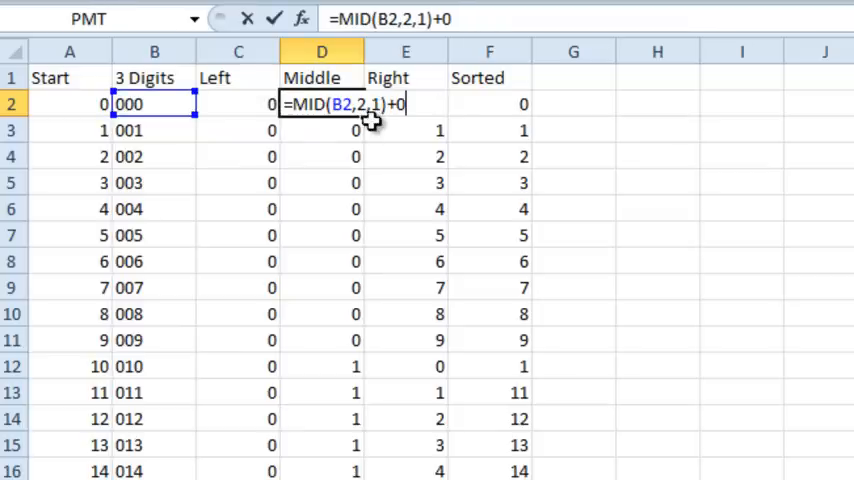
mouse_move(470, 110)
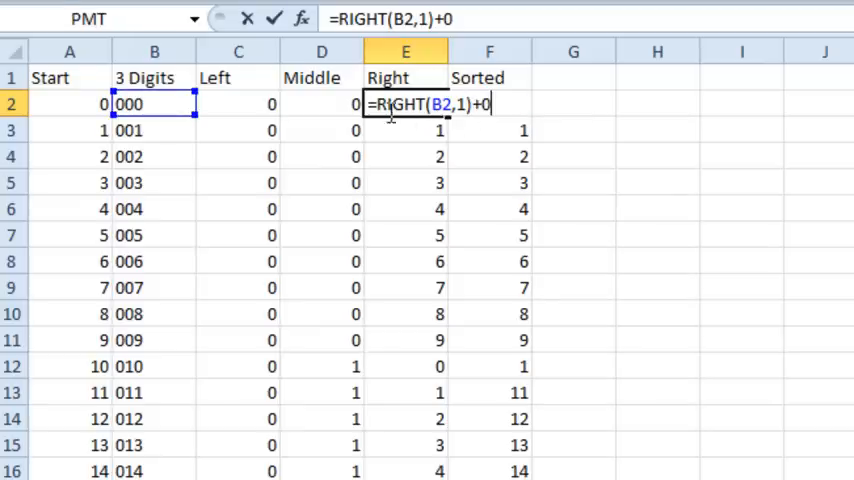
mouse_move(335, 239)
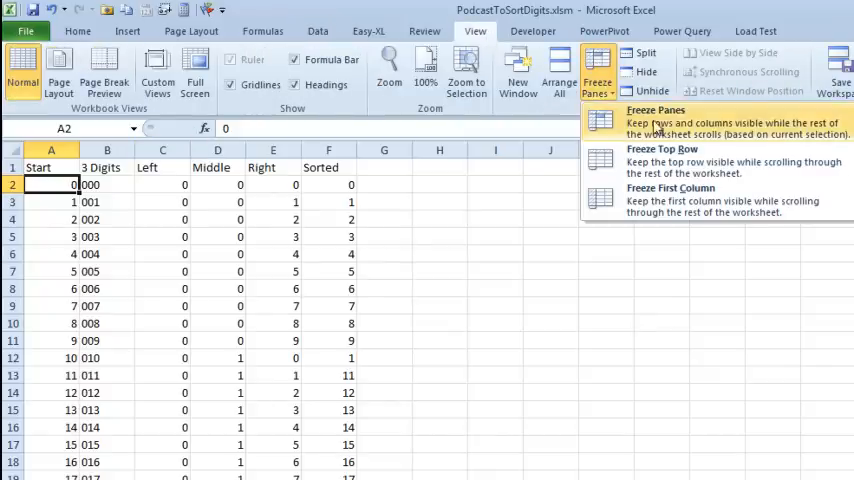
Freeze the header row and scroll down the list to confirm the titles stay visible
click(656, 110)
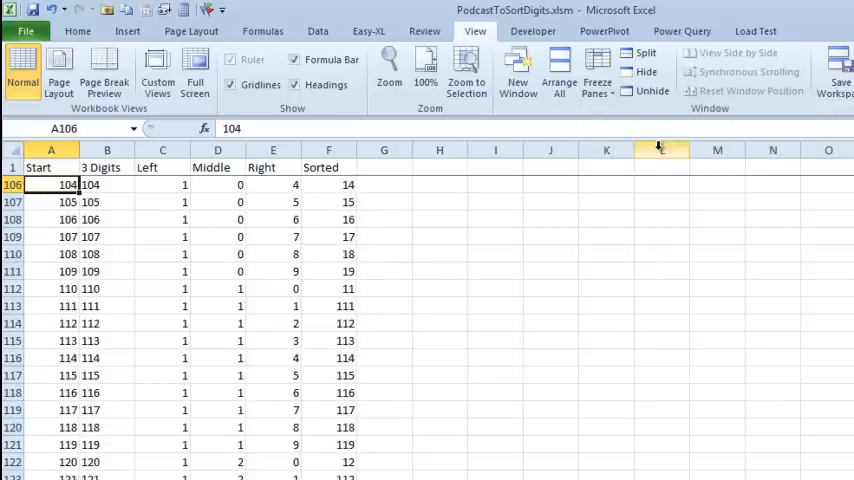
scroll(down, 3)
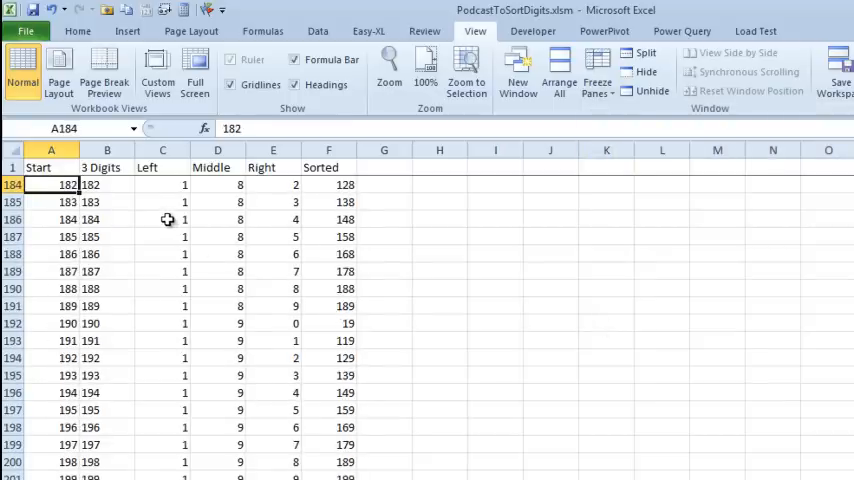
mouse_move(228, 222)
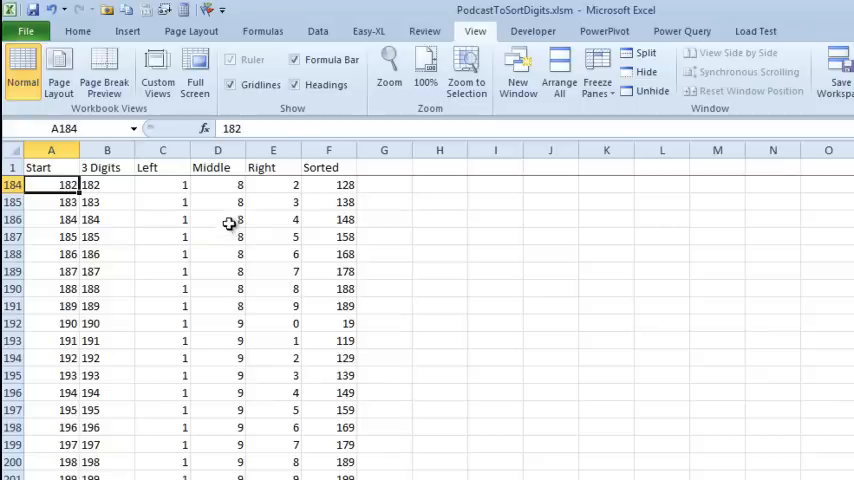
mouse_move(274, 223)
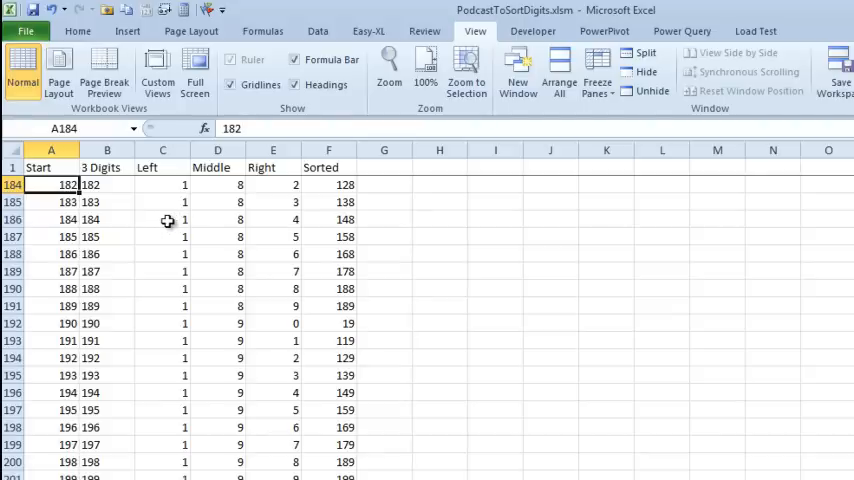
mouse_move(327, 225)
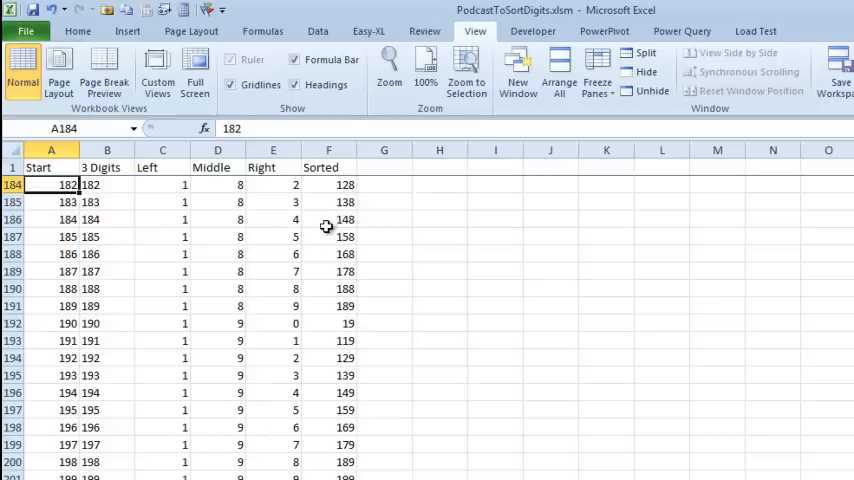
click(328, 219)
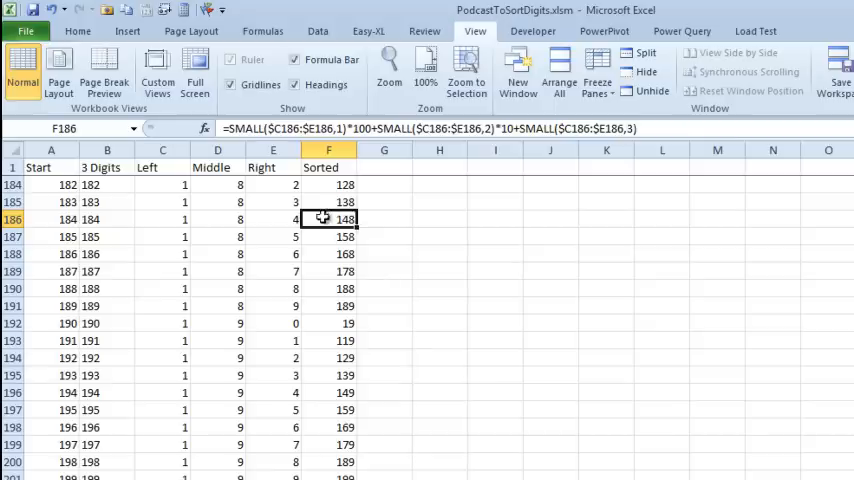
mouse_move(425, 218)
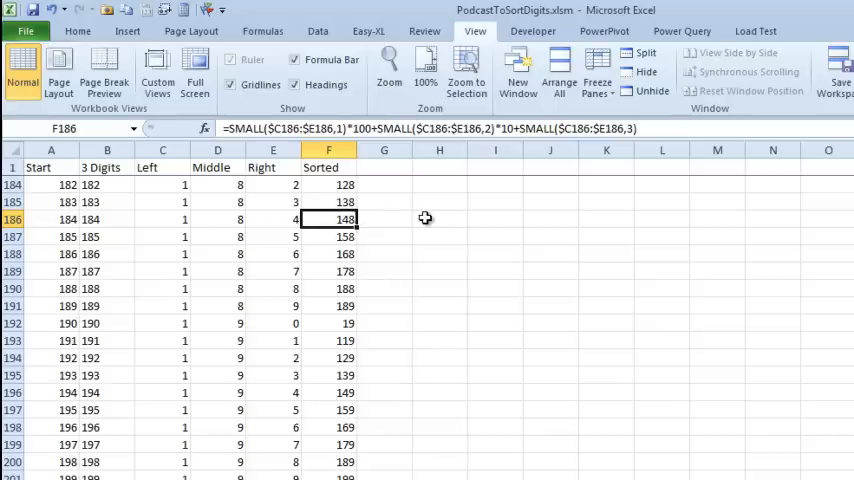
click(273, 219)
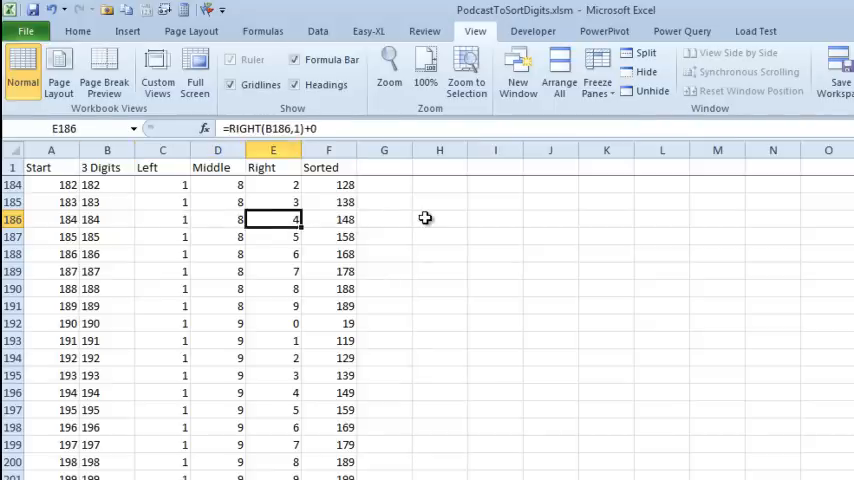
click(328, 219)
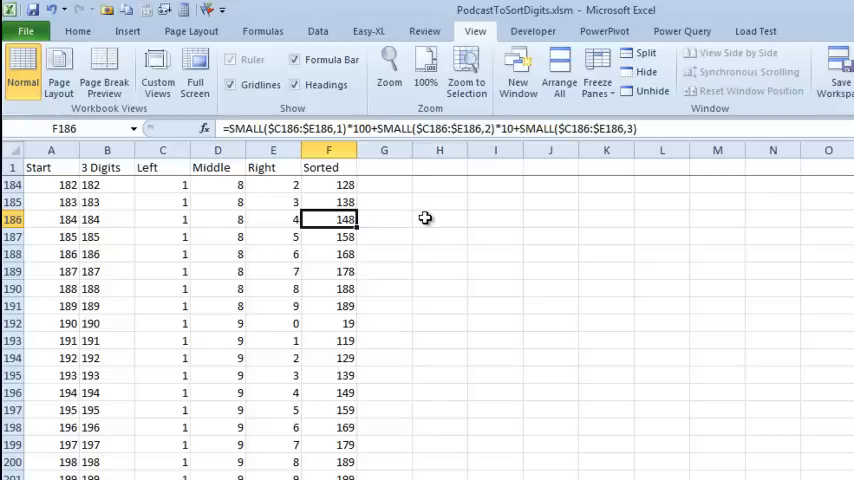
click(50, 236)
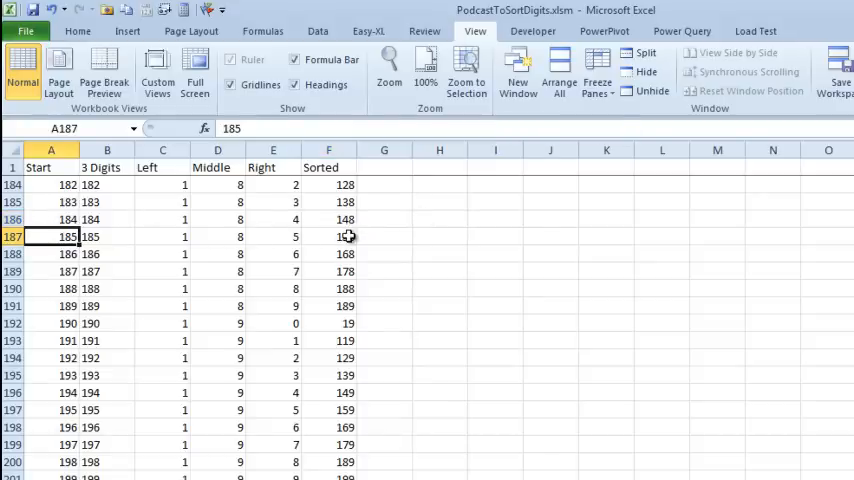
click(328, 237)
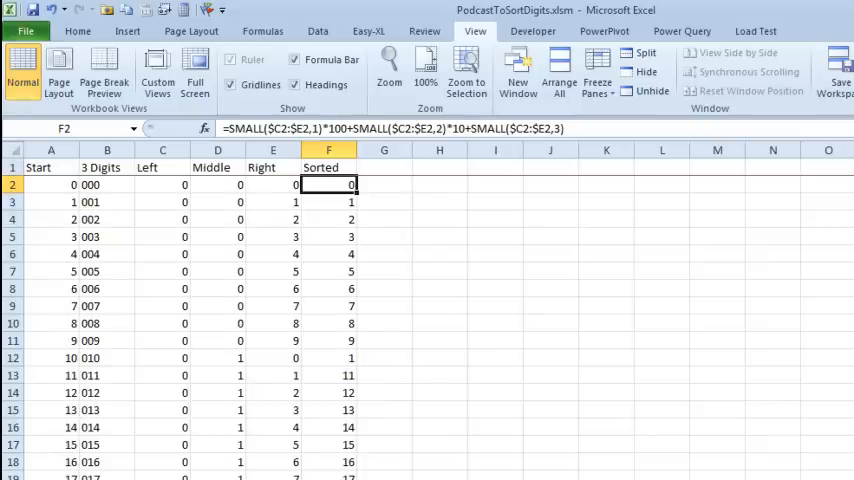
Inspect the three-digit text formula in B2 and the single-cell SMALL(MID) sorting formula
scroll(down, 3)
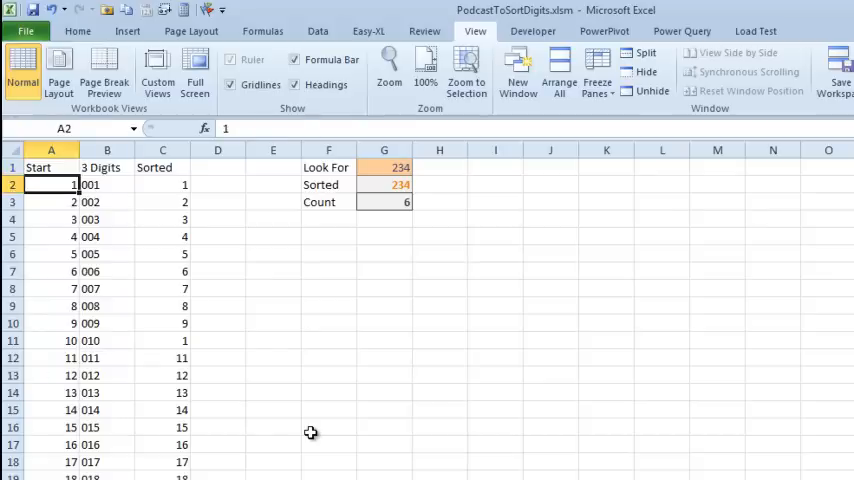
click(106, 184)
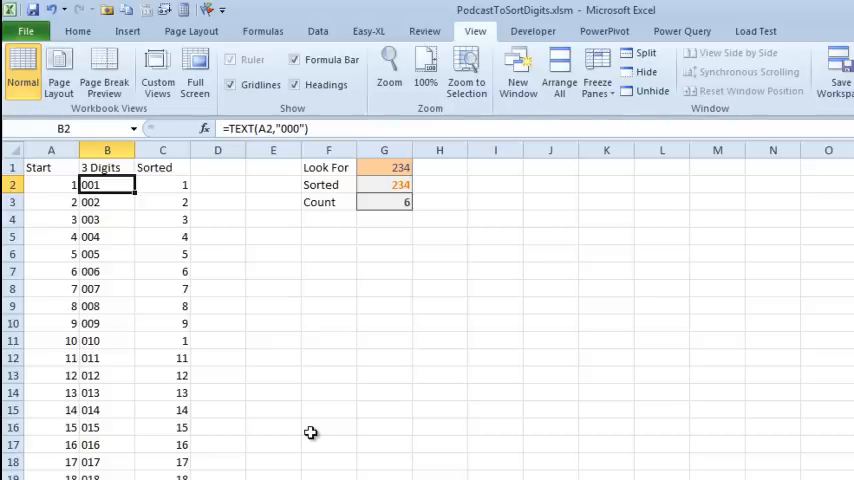
click(162, 184)
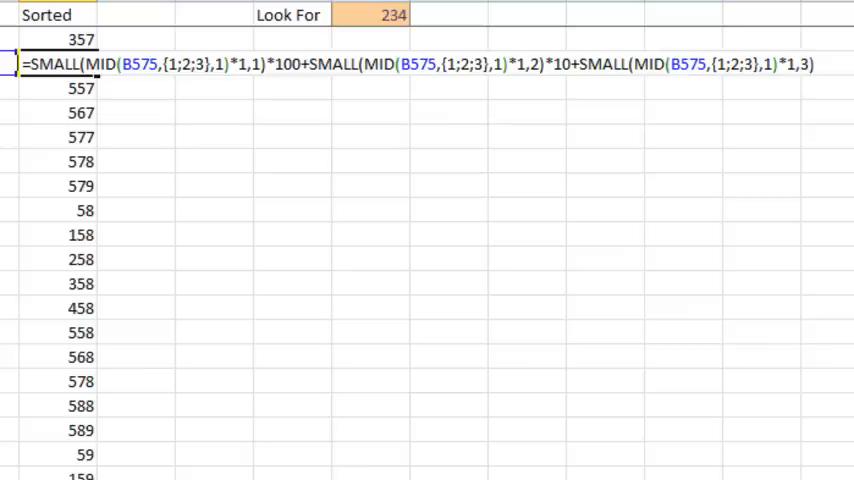
mouse_move(231, 178)
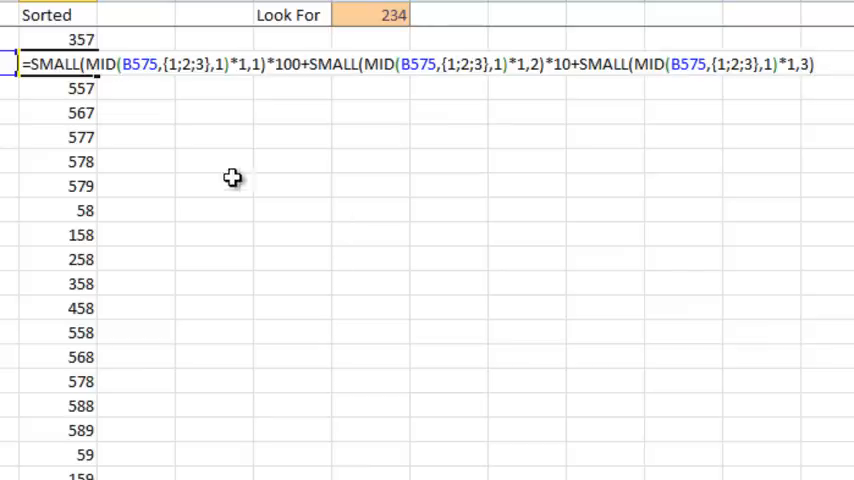
mouse_move(157, 130)
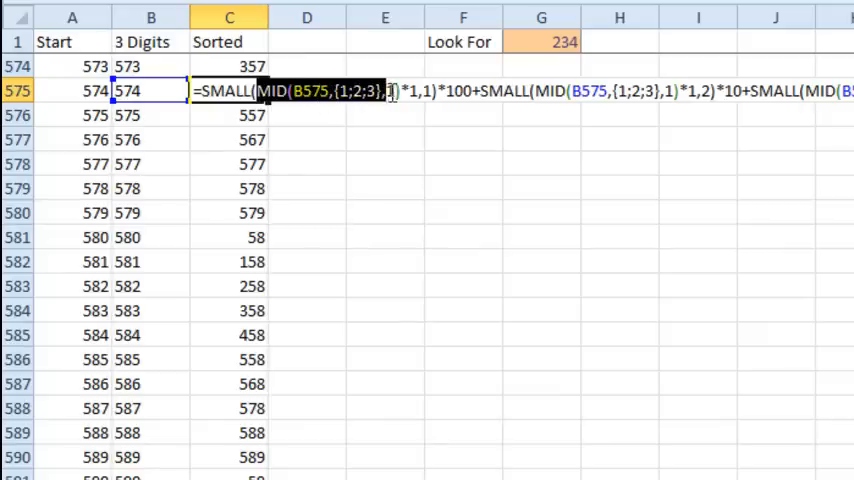
mouse_move(493, 193)
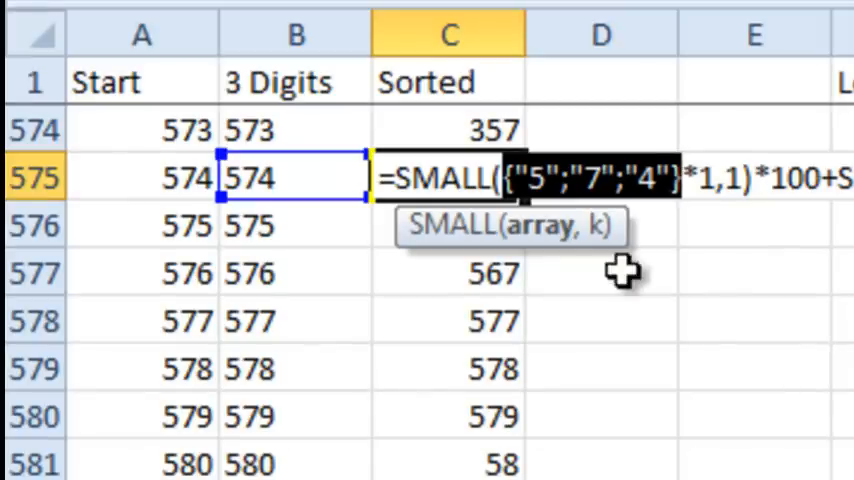
mouse_move(655, 200)
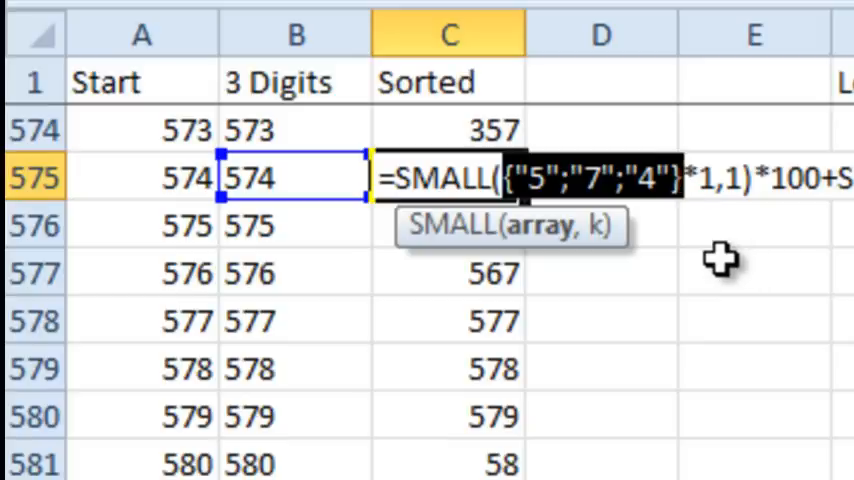
mouse_move(755, 215)
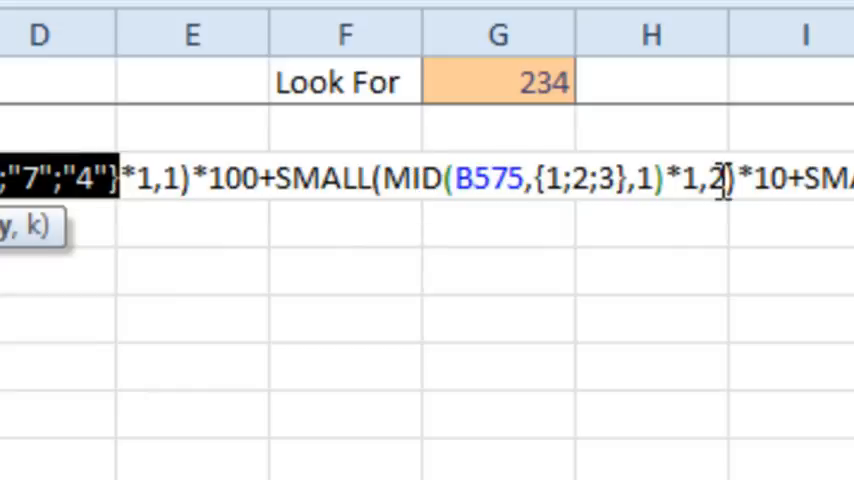
mouse_move(585, 222)
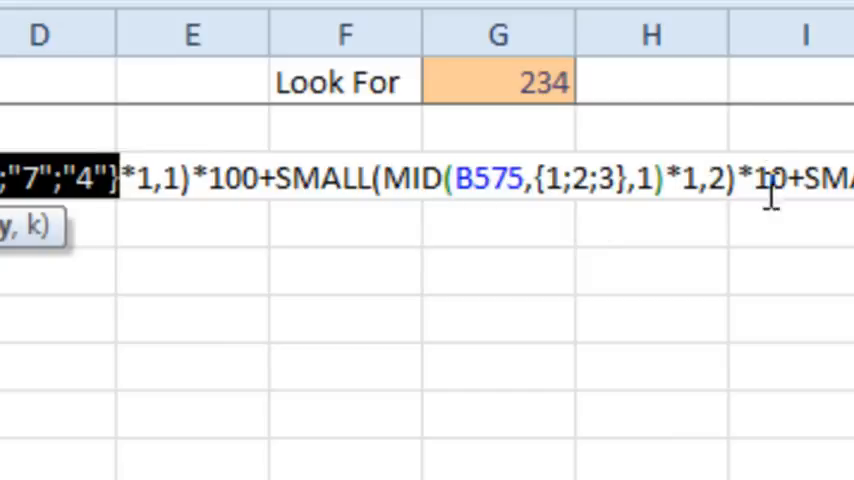
scroll(right, 3)
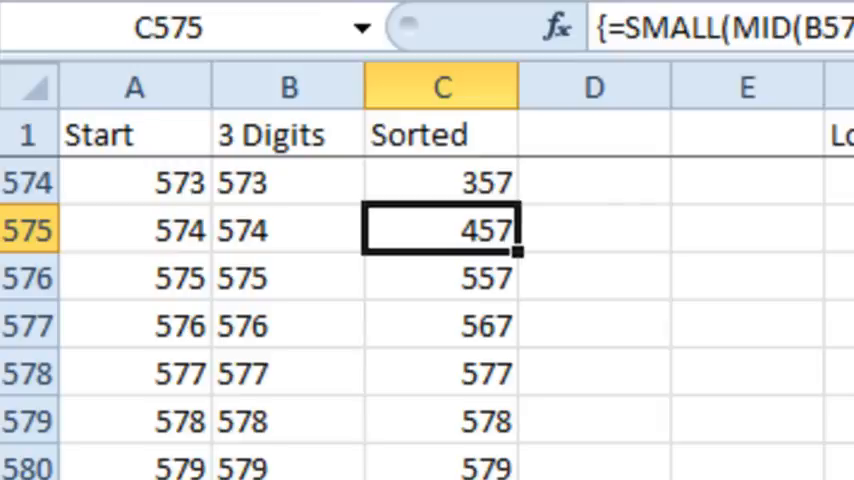
mouse_move(480, 265)
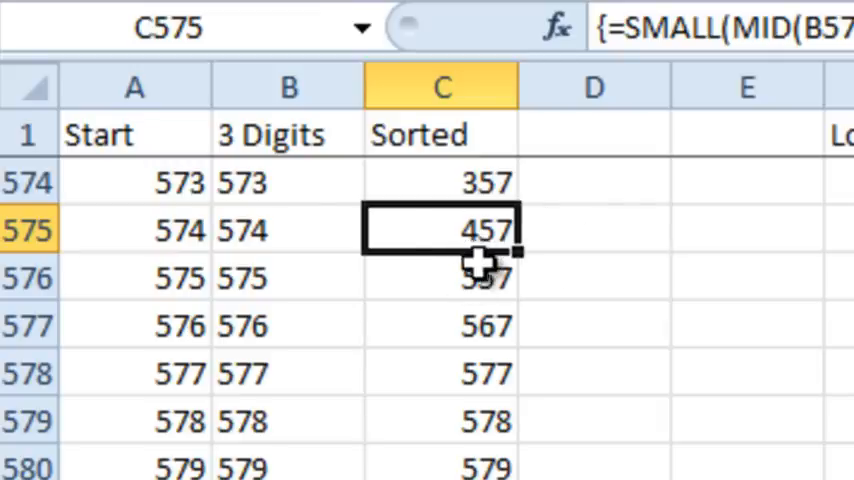
mouse_move(289, 229)
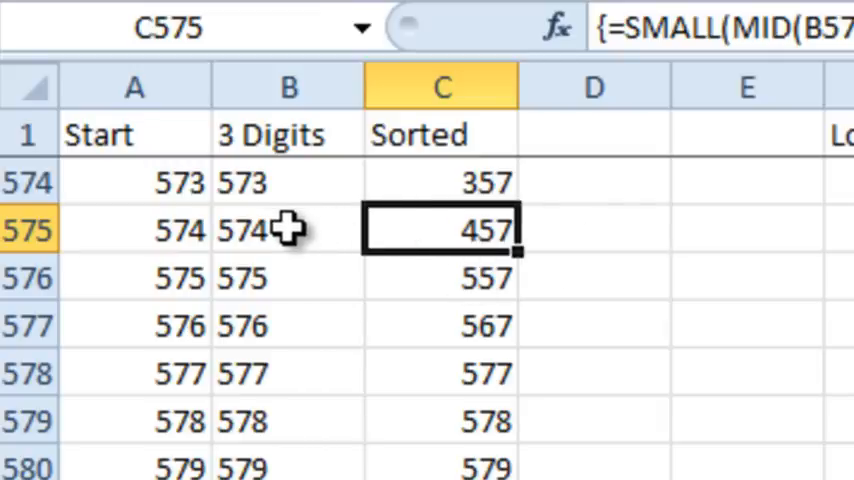
mouse_move(450, 135)
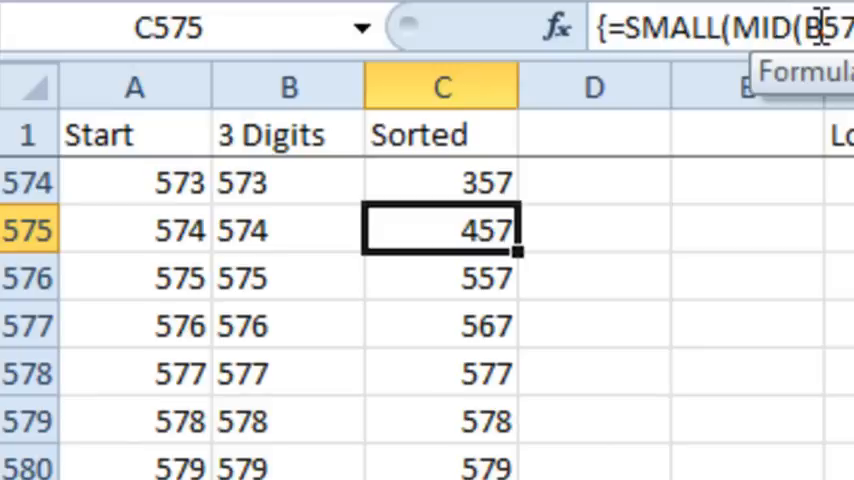
mouse_move(123, 222)
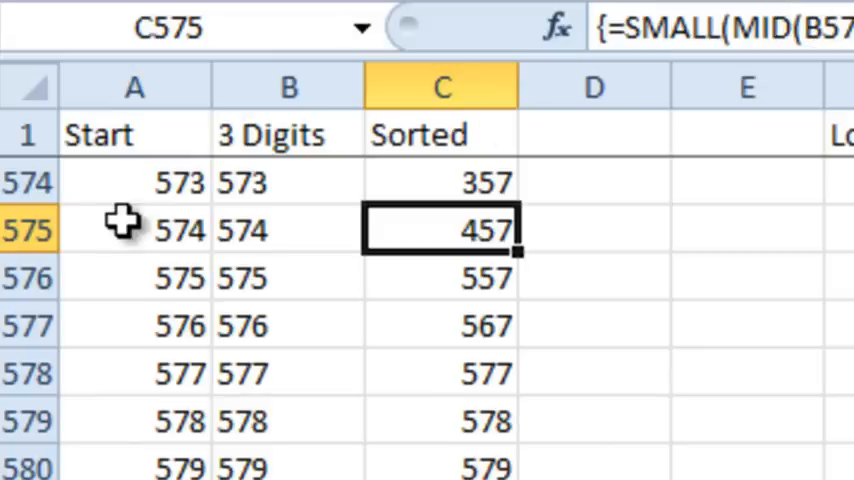
mouse_move(200, 228)
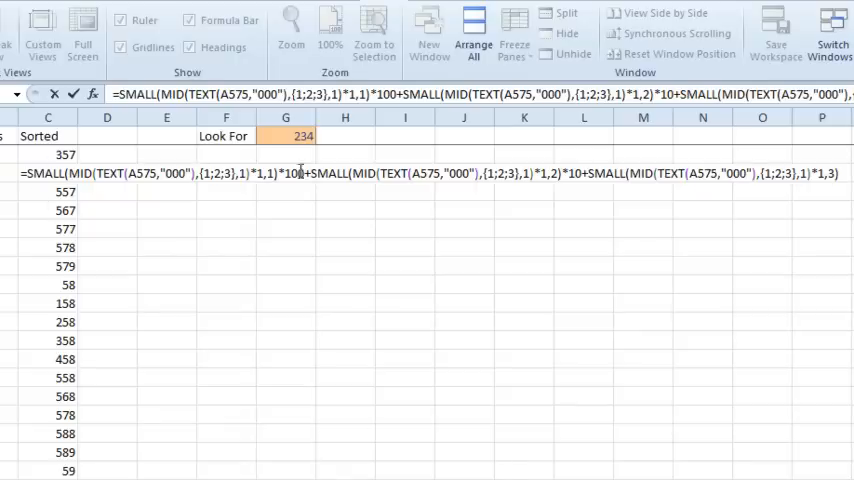
mouse_move(5, 283)
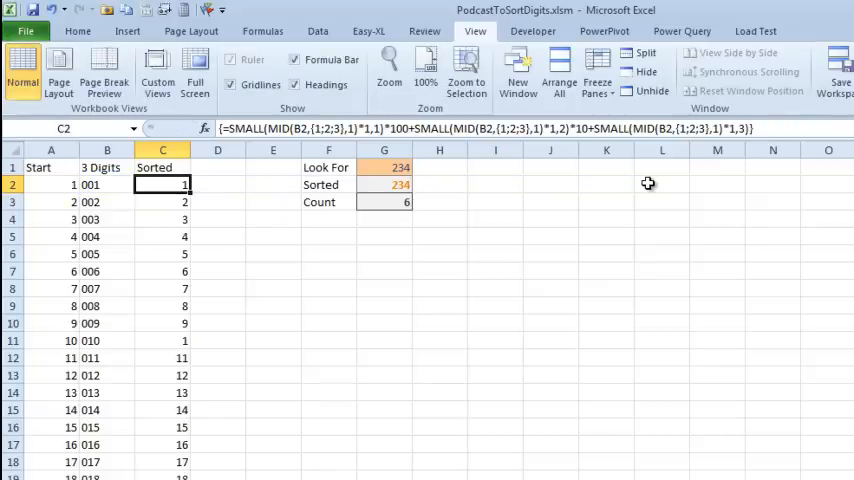
Change Look For to 423, confirm the COUNTIF count stays 6, then open Build a Table
click(384, 167)
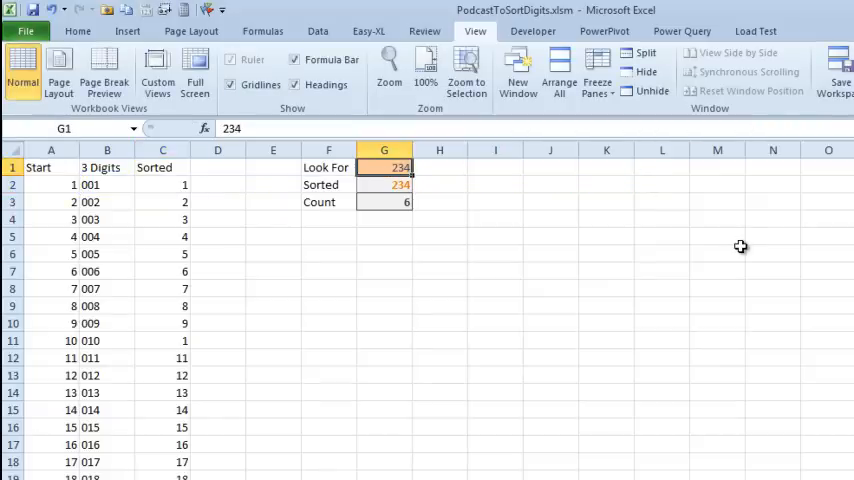
text(42)
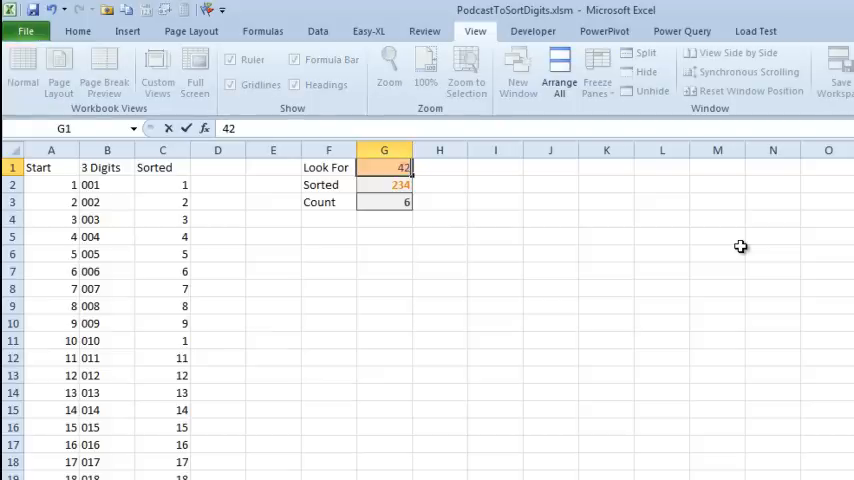
click(384, 184)
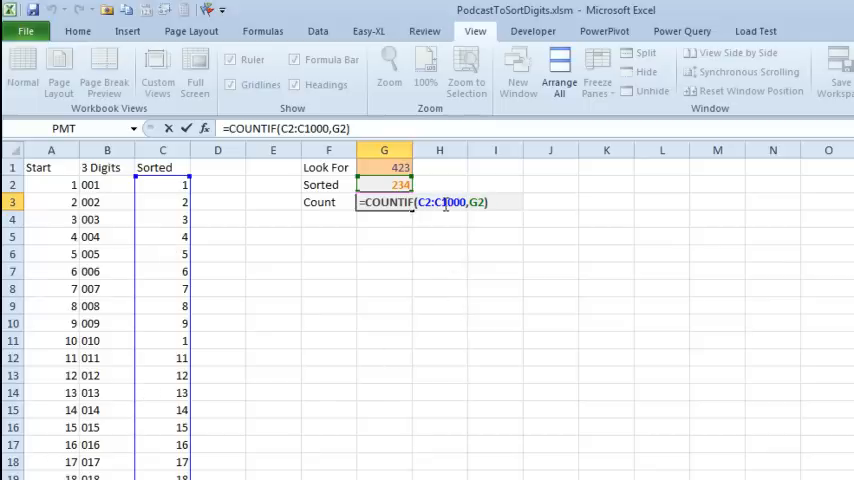
mouse_move(505, 218)
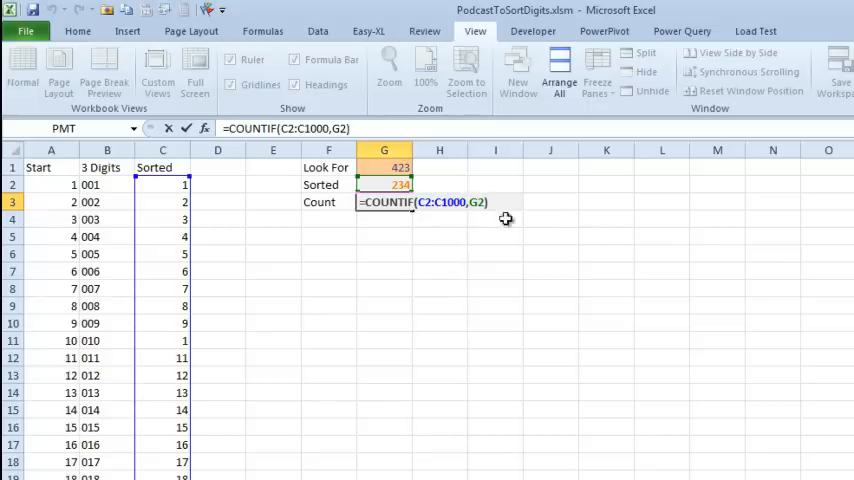
key(Return)
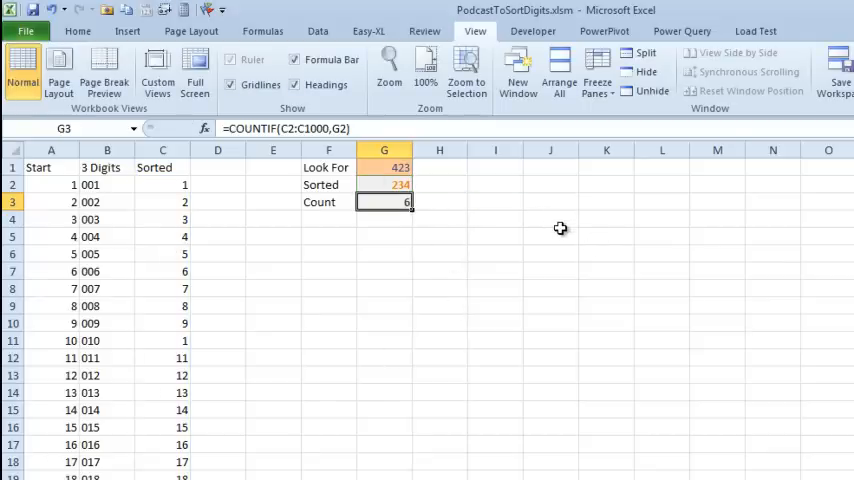
mouse_move(93, 217)
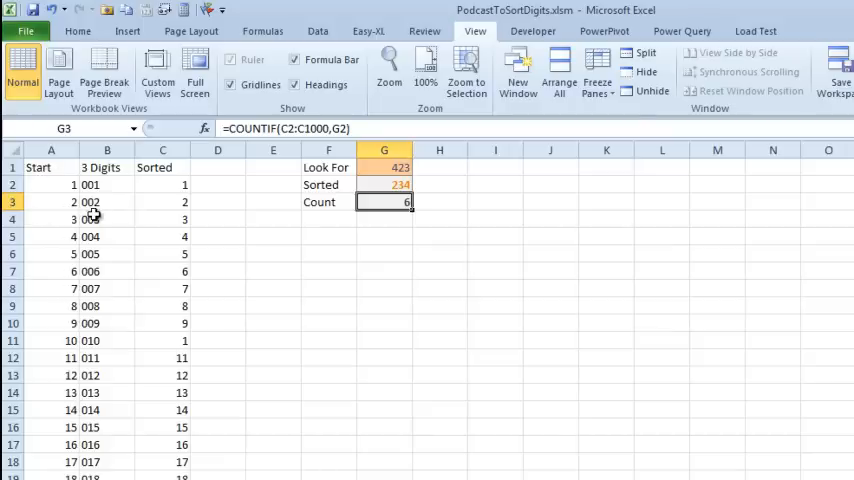
mouse_move(173, 218)
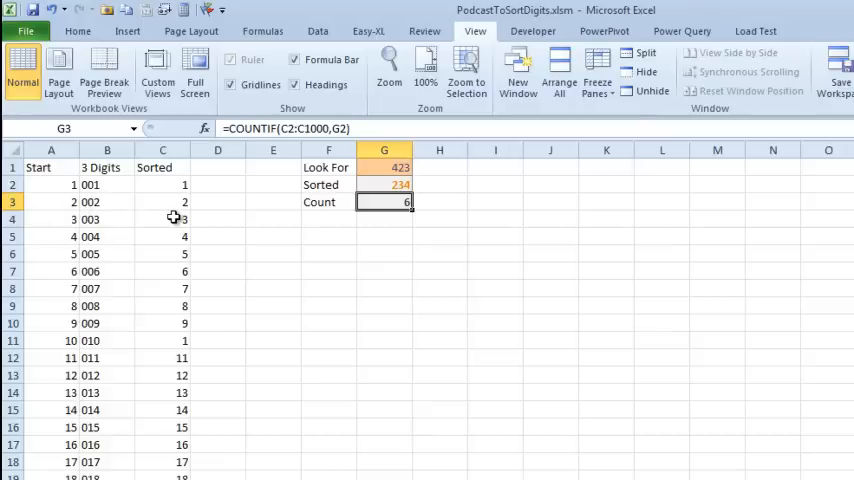
mouse_move(192, 219)
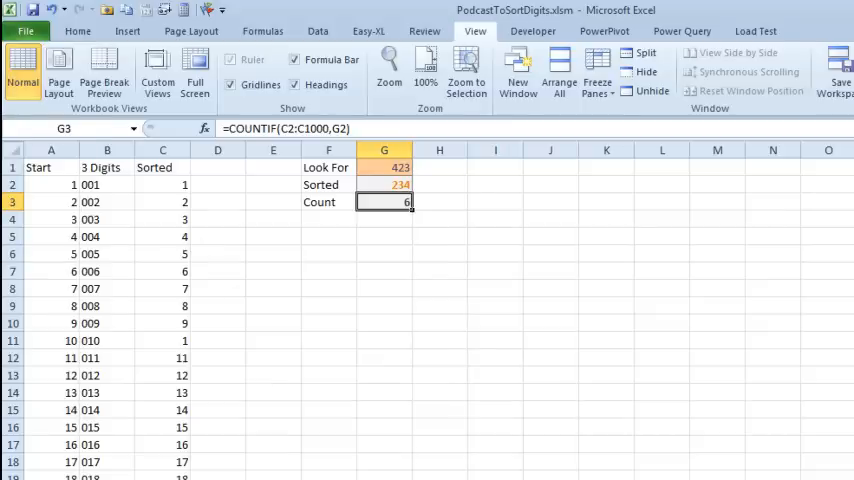
click(188, 466)
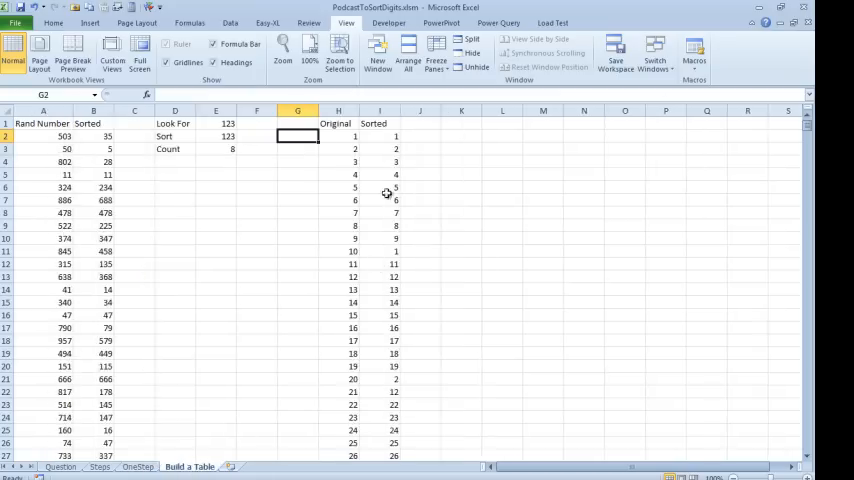
click(338, 136)
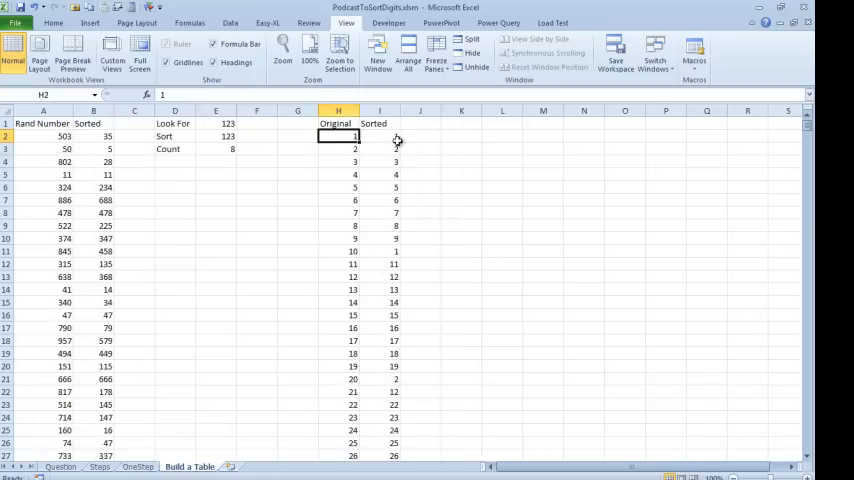
scroll(down, 3)
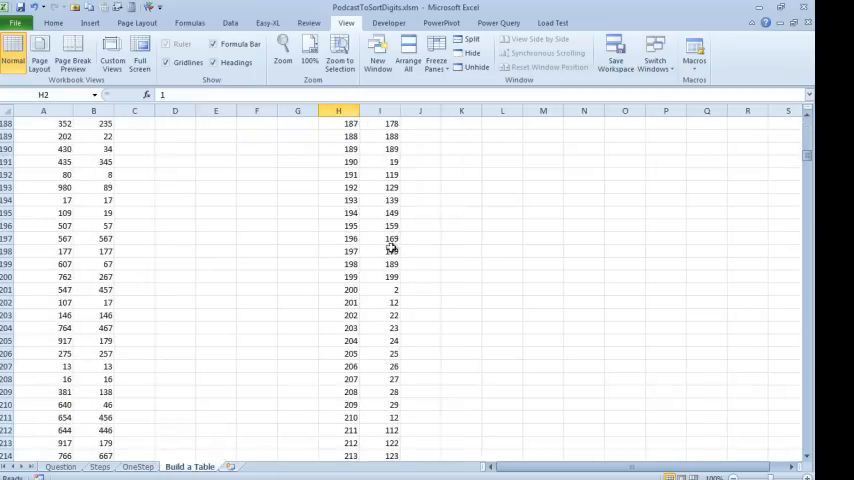
mouse_move(378, 188)
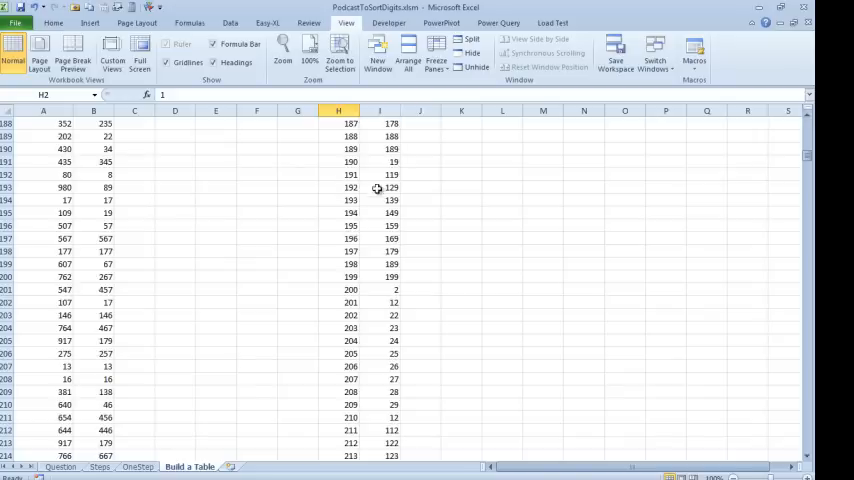
mouse_move(398, 213)
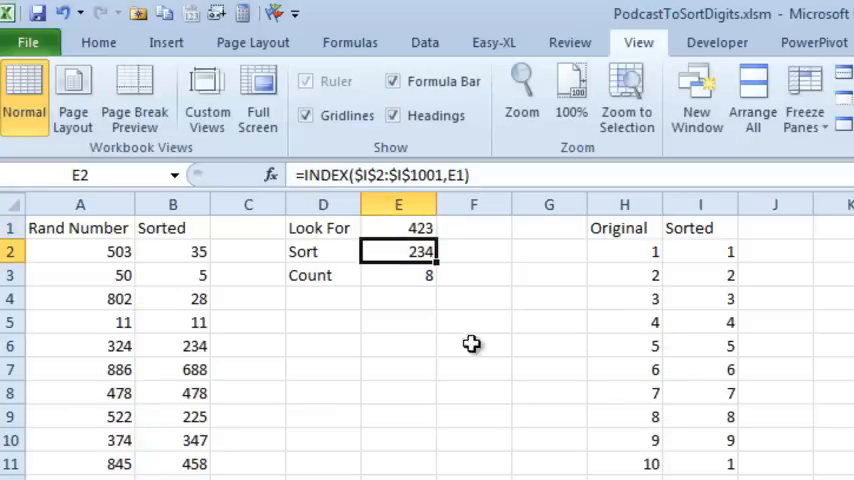
mouse_move(255, 268)
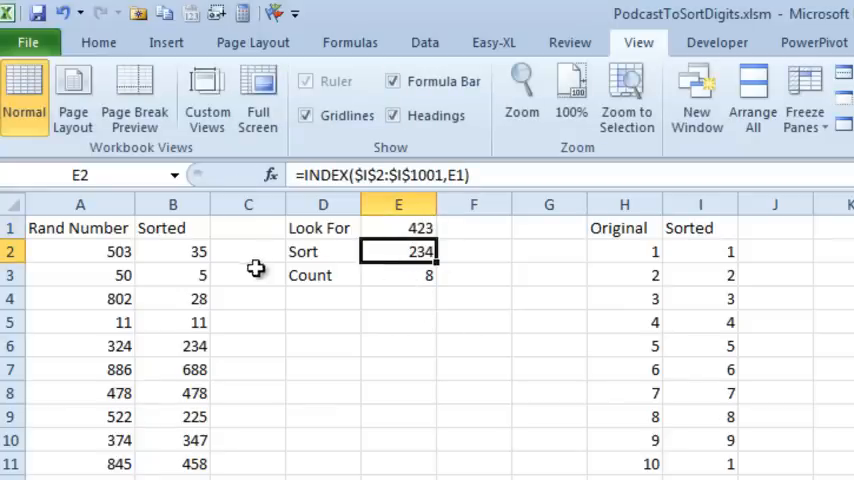
mouse_move(162, 252)
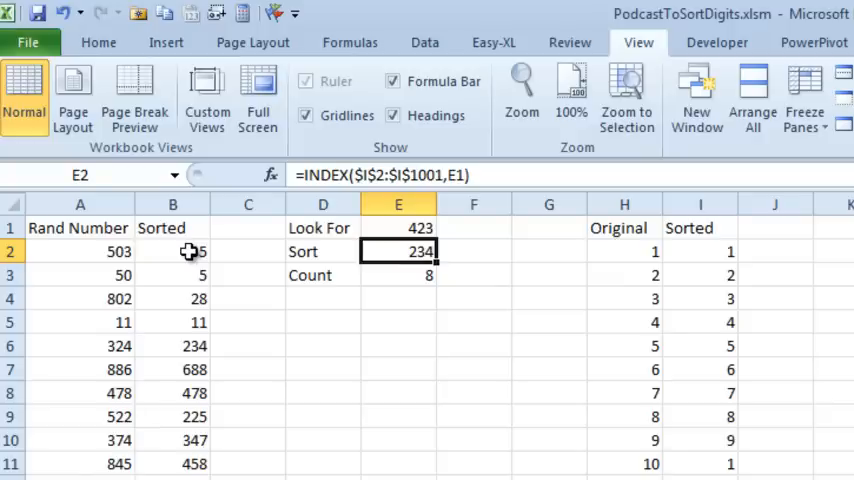
Return to the digit-sorting sheet from the Build a Table sheet
click(172, 251)
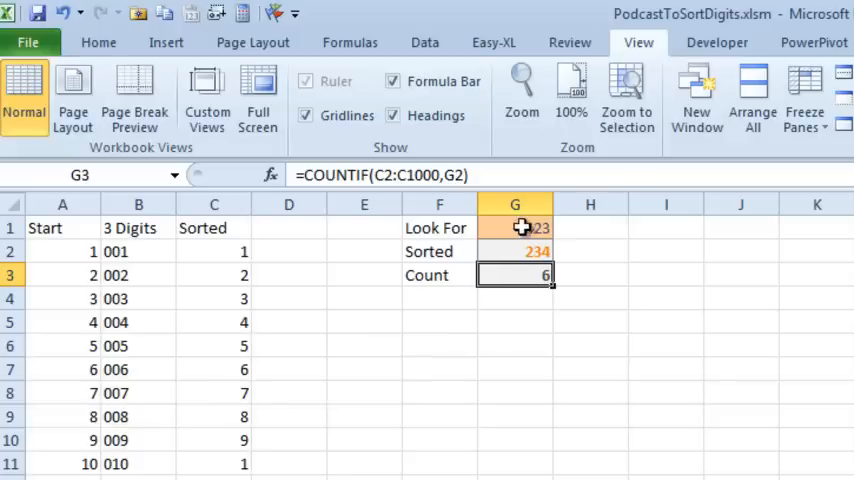
mouse_move(321, 276)
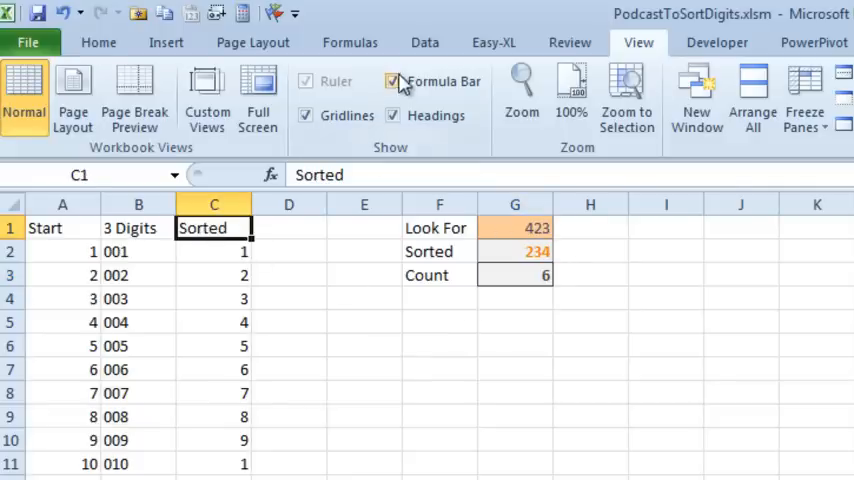
Turn on Data Filter and keep only rows with Sorted value 234
click(424, 42)
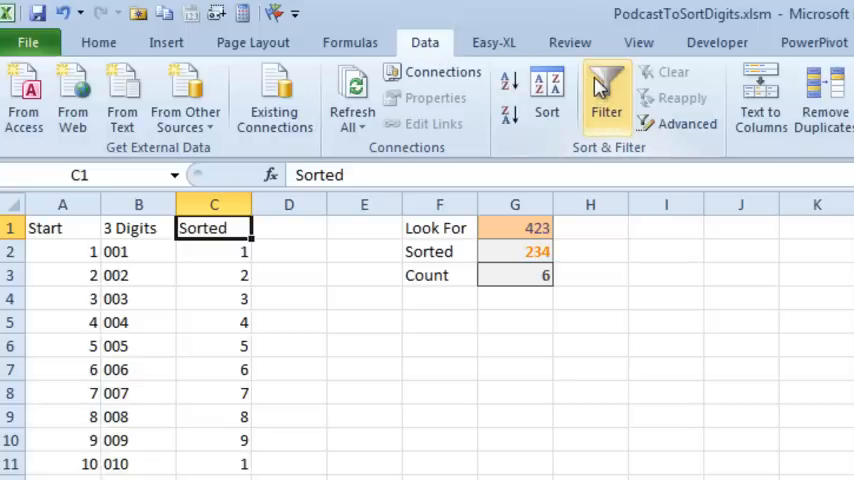
click(240, 227)
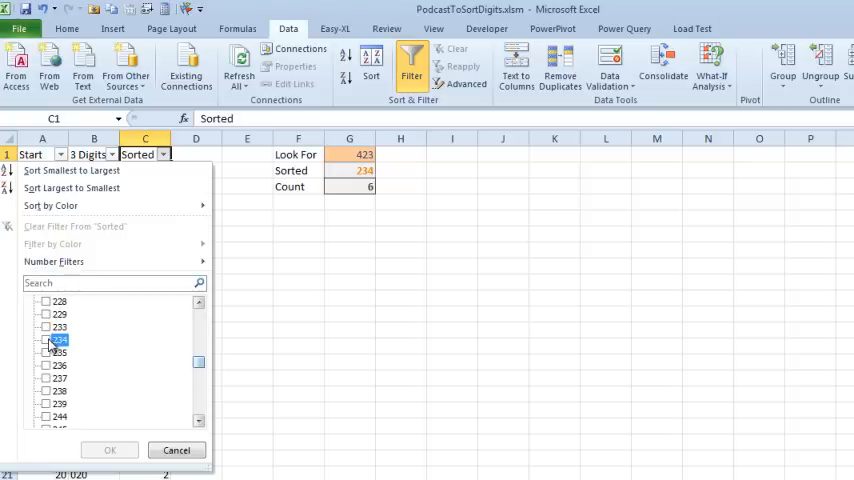
click(110, 449)
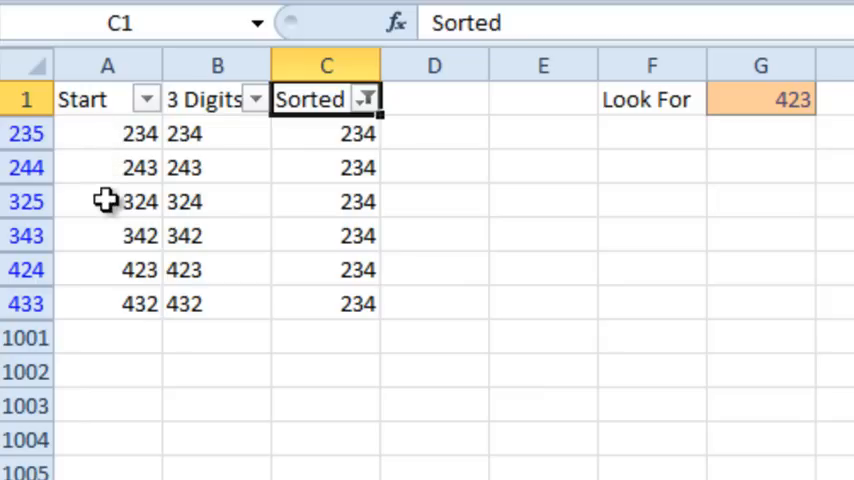
mouse_move(100, 303)
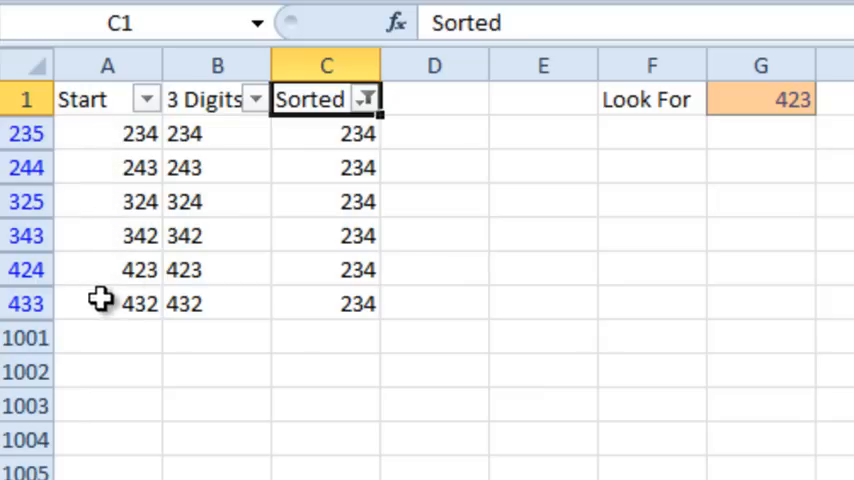
mouse_move(115, 308)
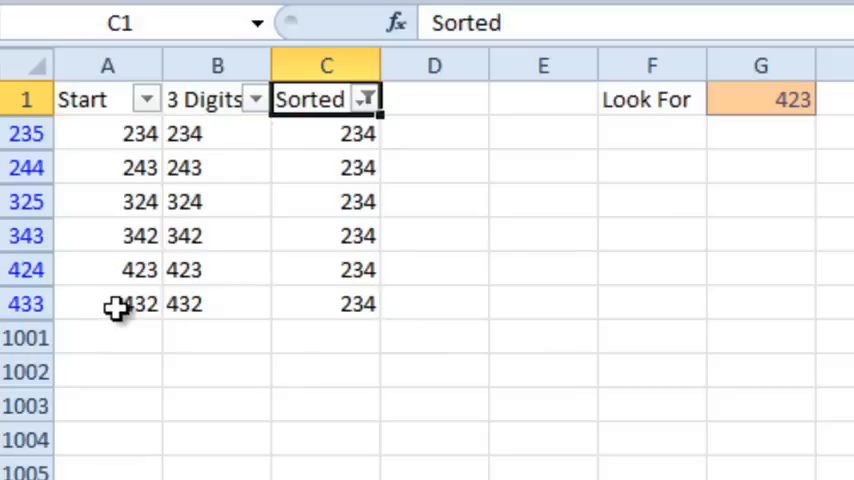